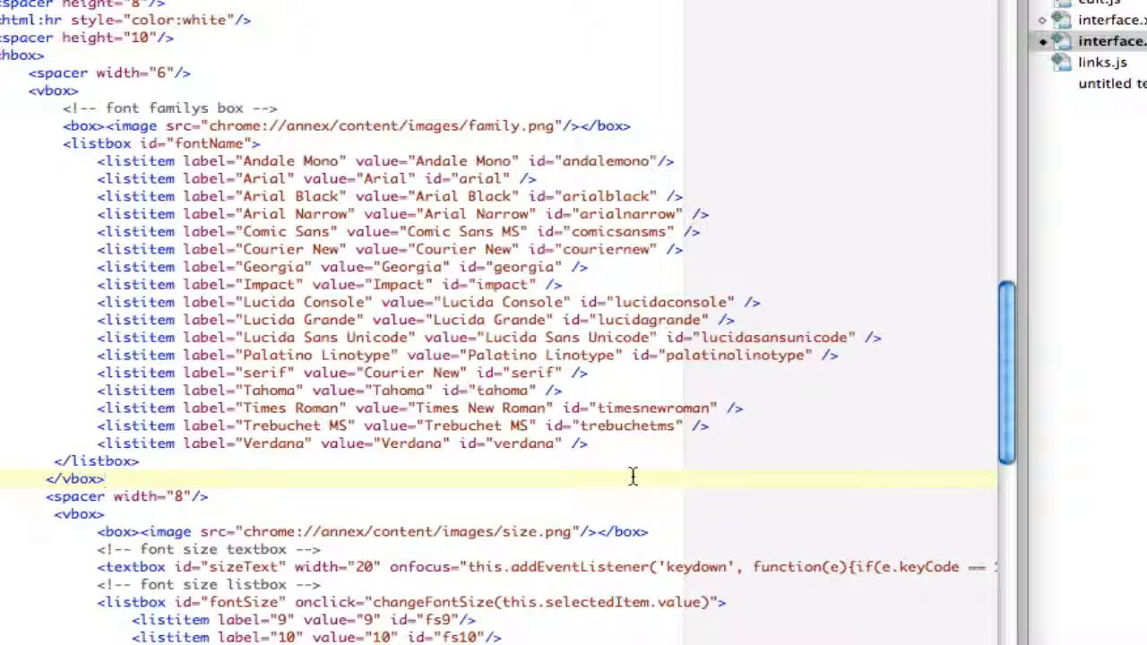
# Select the fontName listbox's listitem lines as the range for the replacement.
pyautogui.scroll(3)
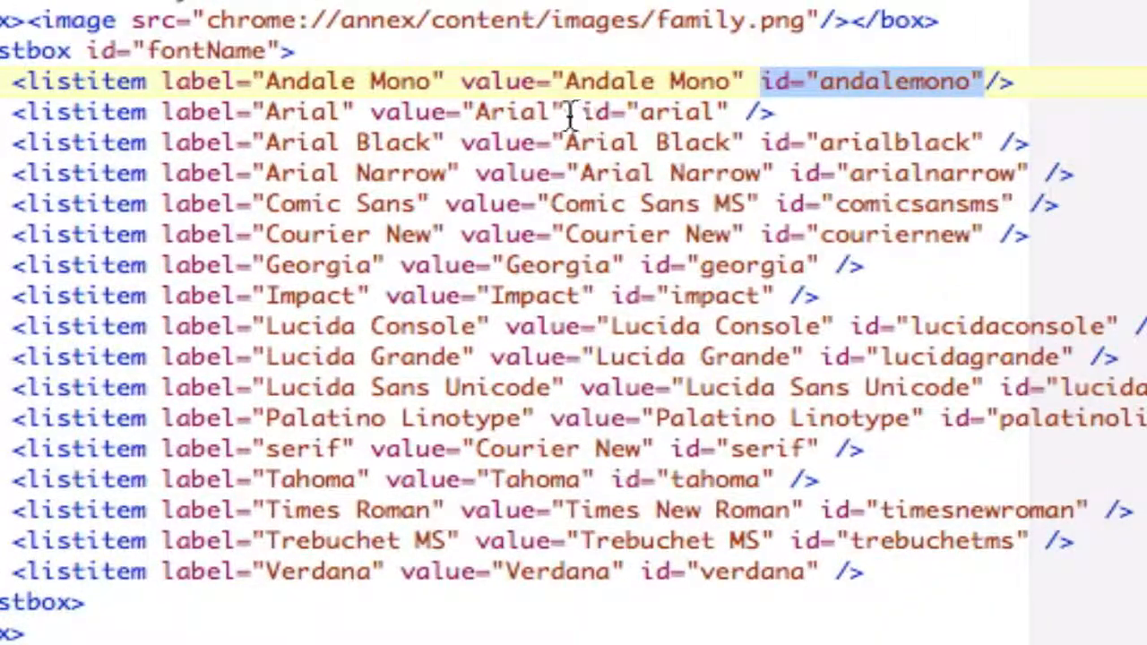
pyautogui.moveTo(571, 112); pyautogui.dragTo(968, 542)
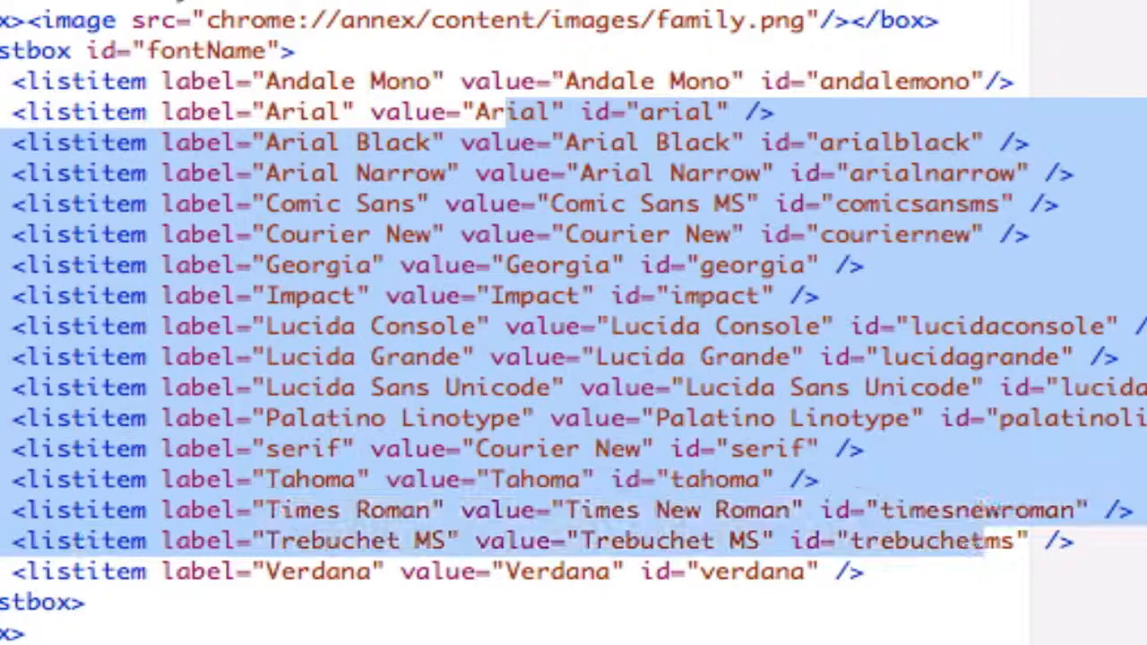
pyautogui.scroll(-3)
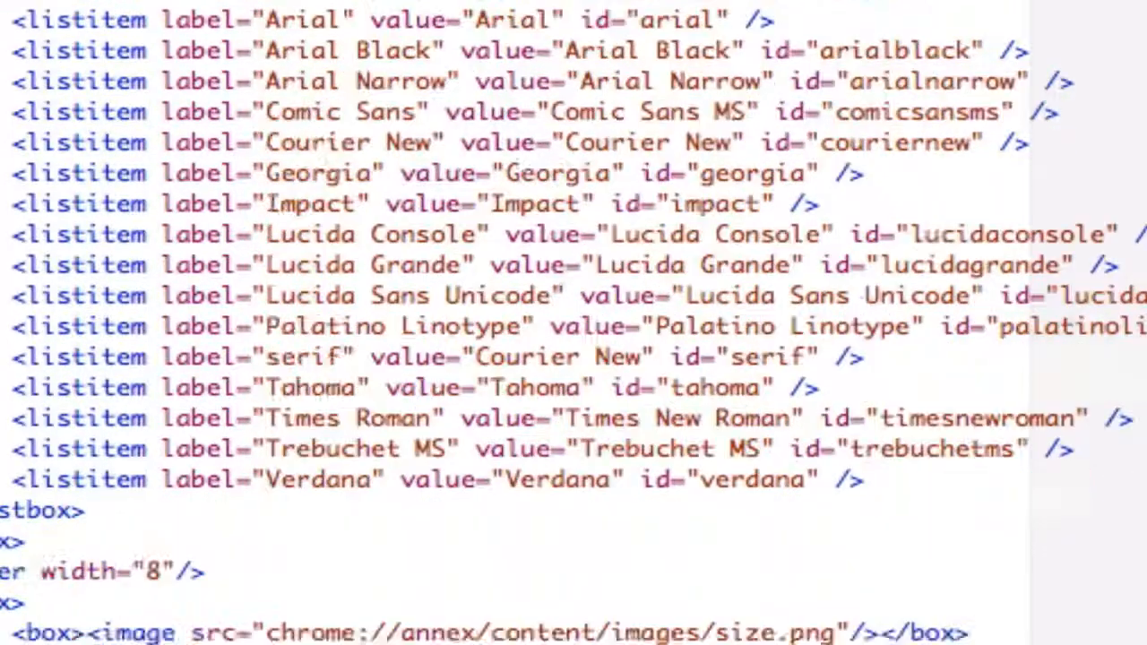
pyautogui.scroll(-3)
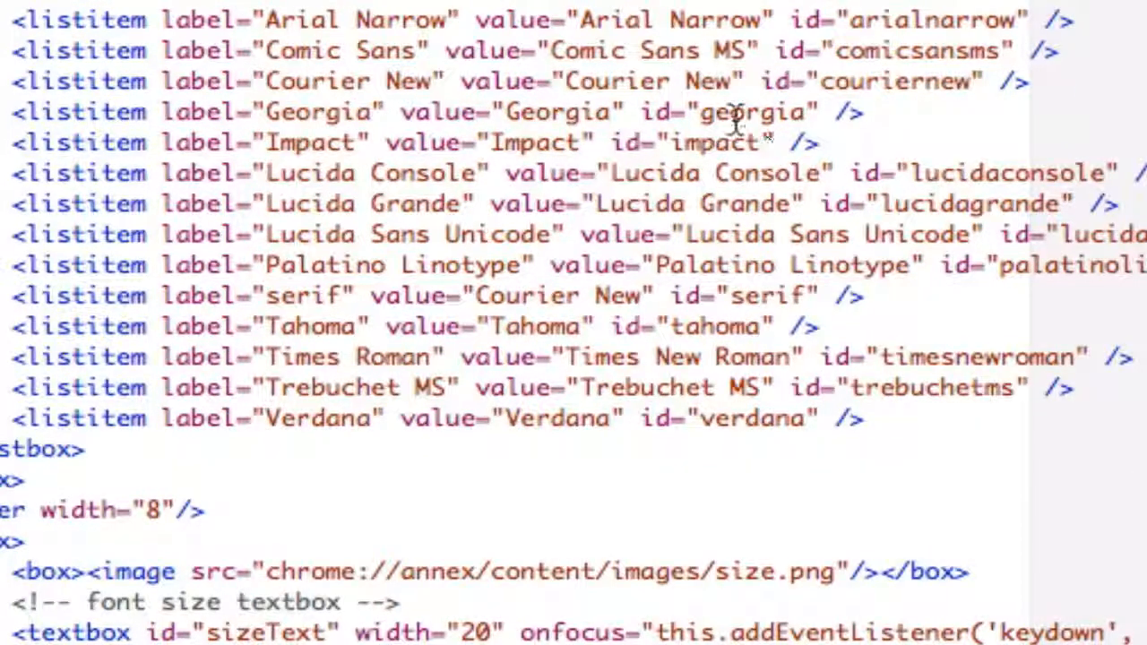
pyautogui.scroll(3)
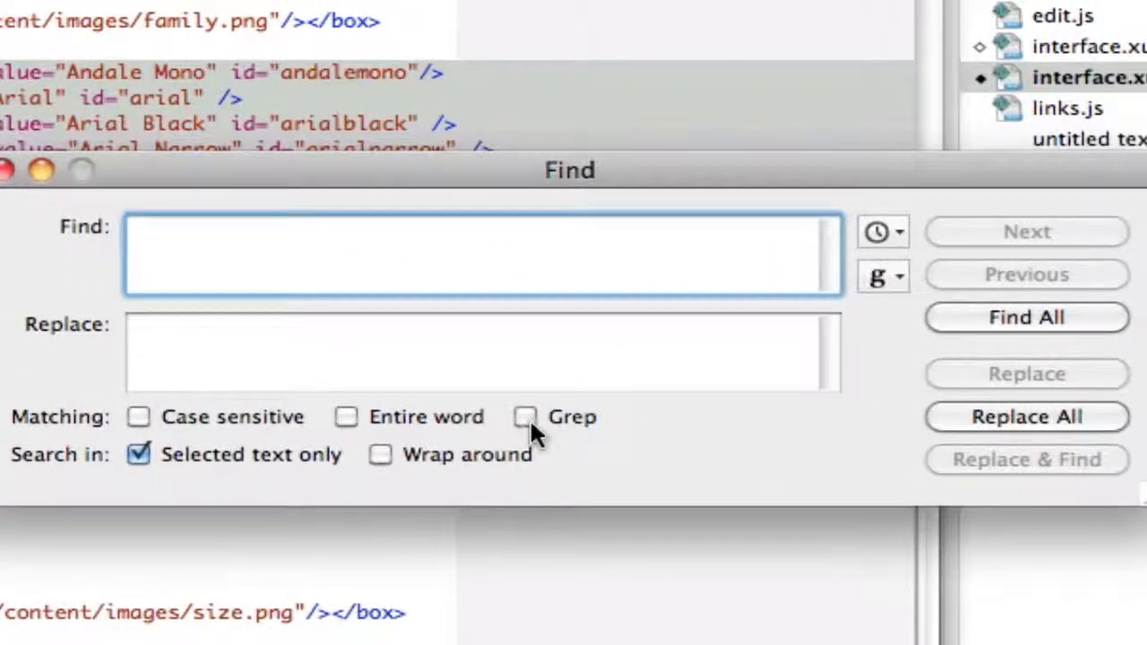
# Enable Grep matching and enter the search pattern id="(.*)" for the selected font-name items.
pyautogui.click(526, 416)
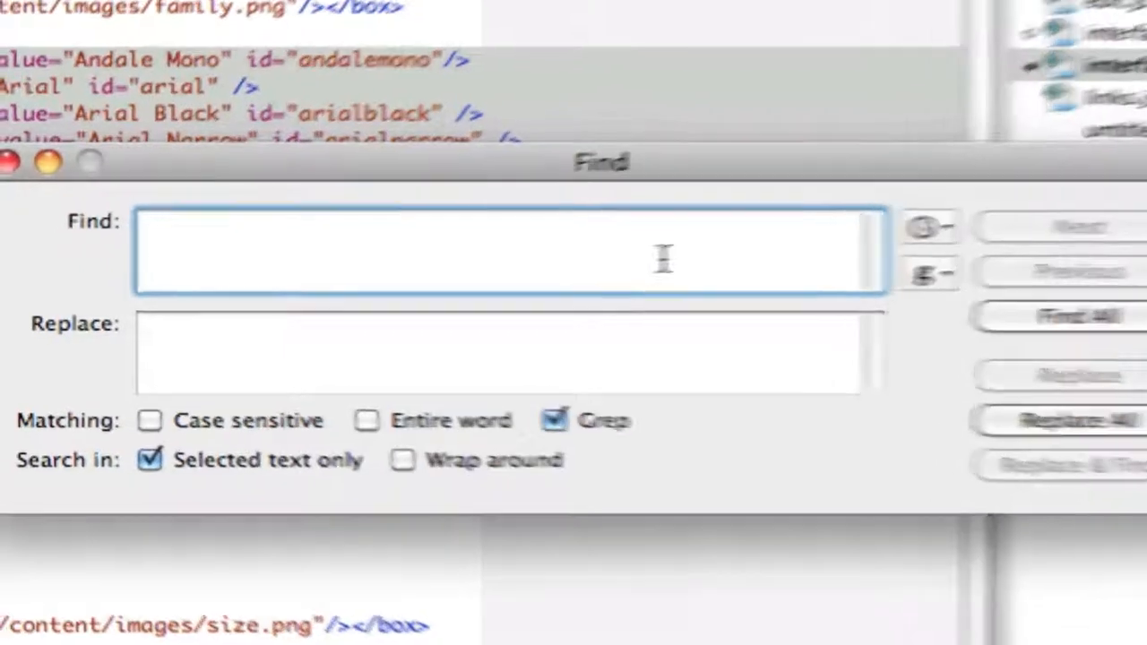
pyautogui.write('id="')
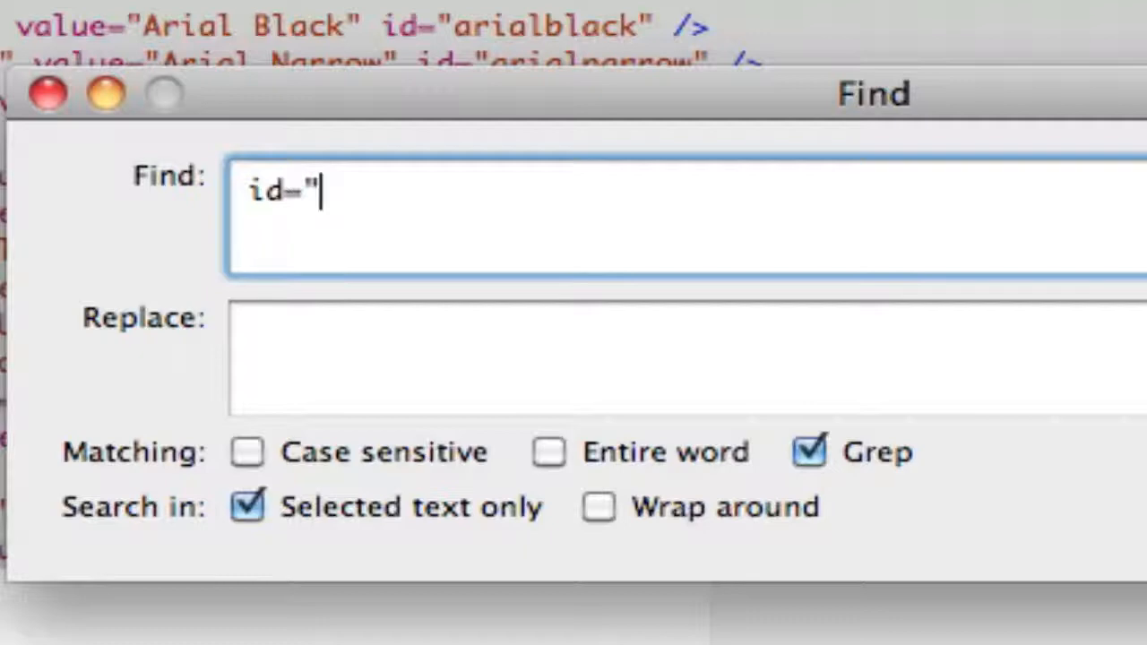
pyautogui.write('(')
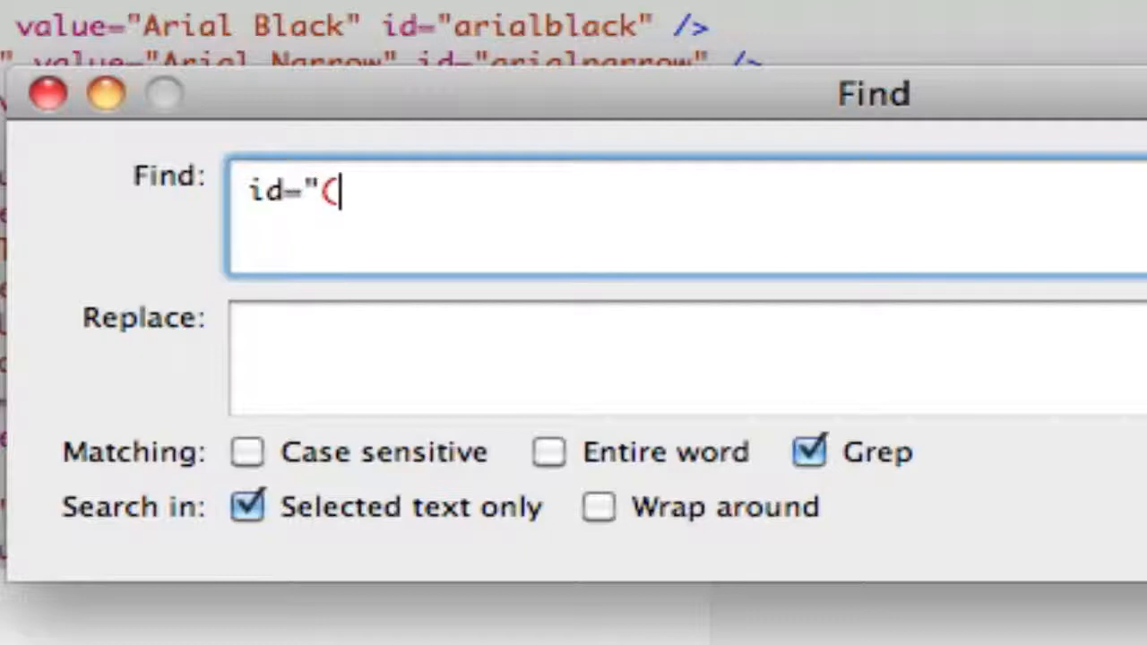
pyautogui.write('.')
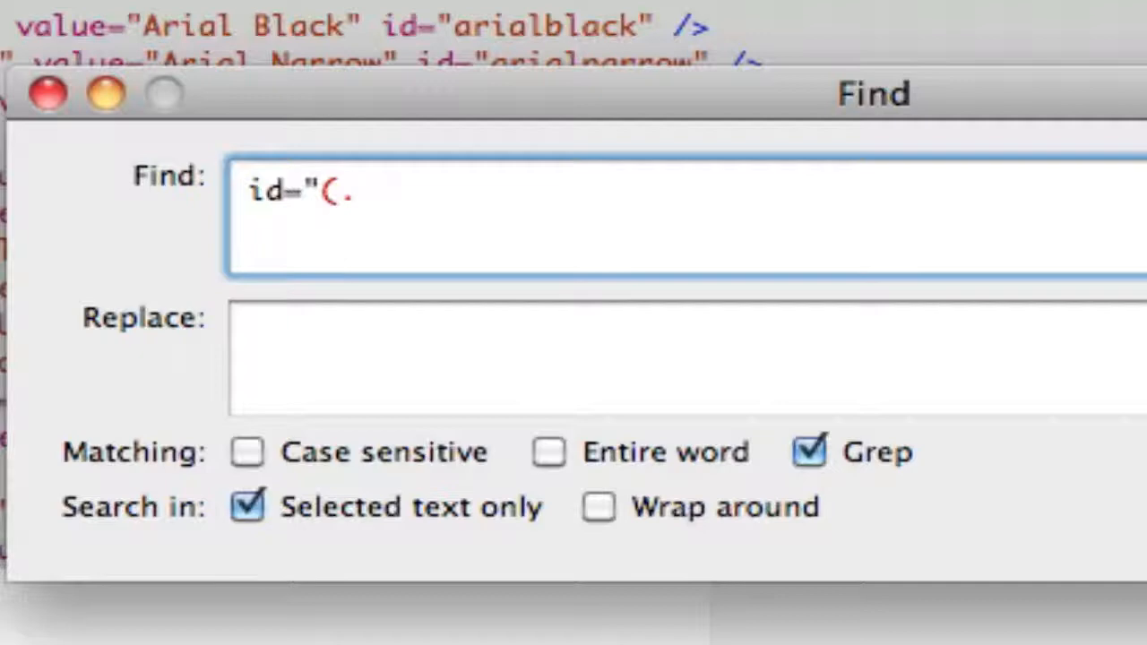
pyautogui.write('.*')
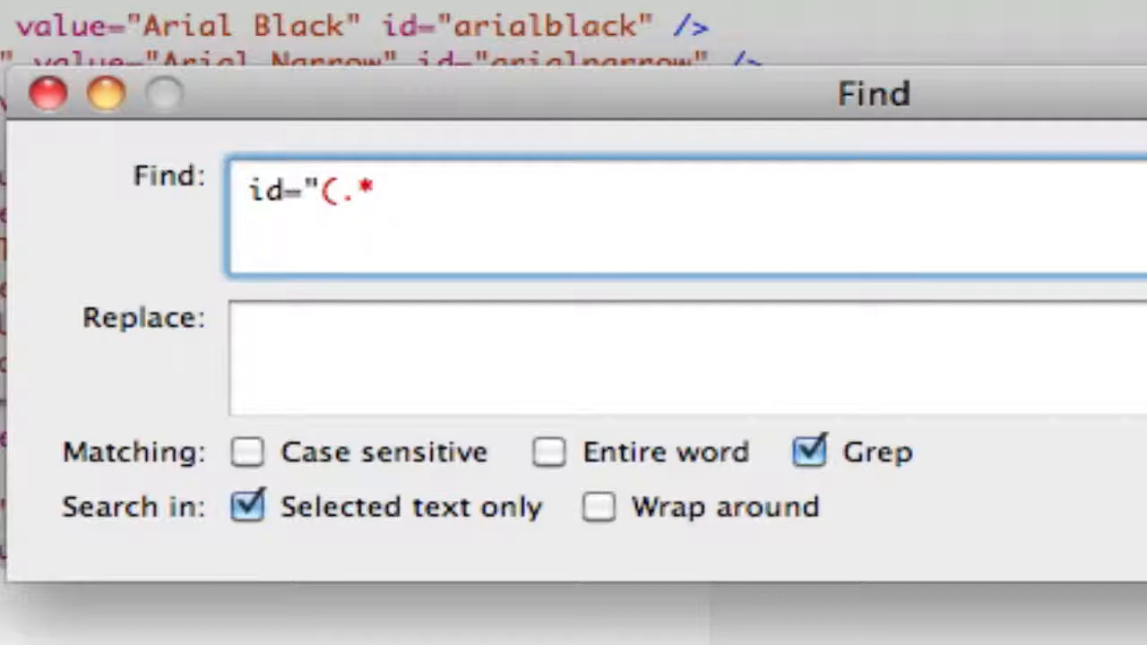
pyautogui.write(')')
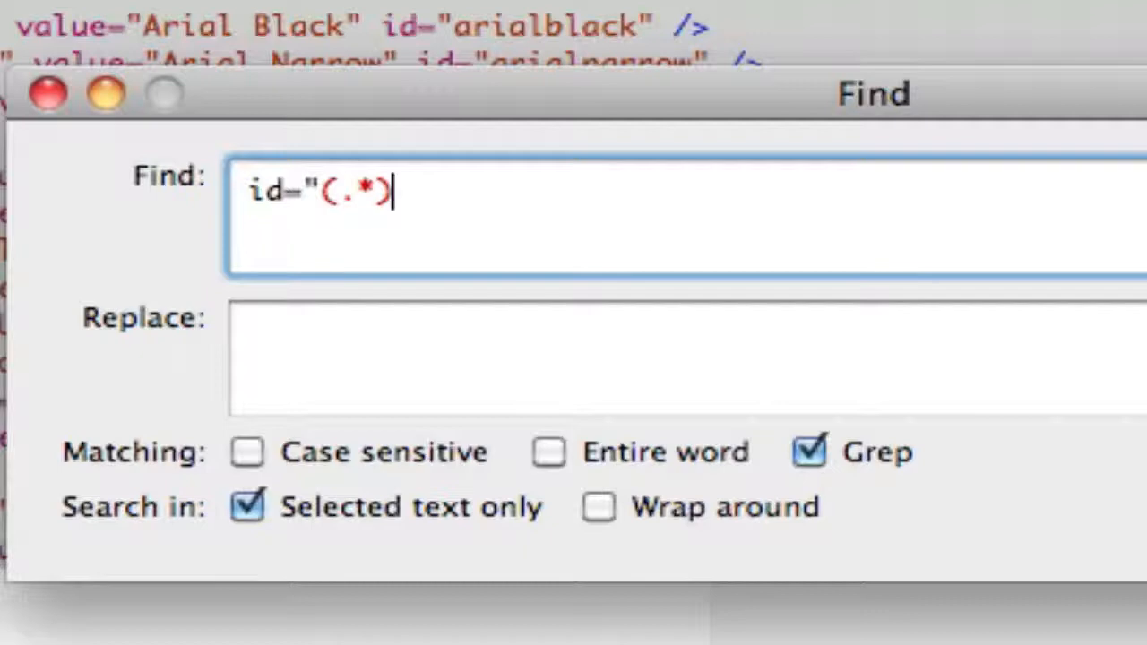
pyautogui.write('"')
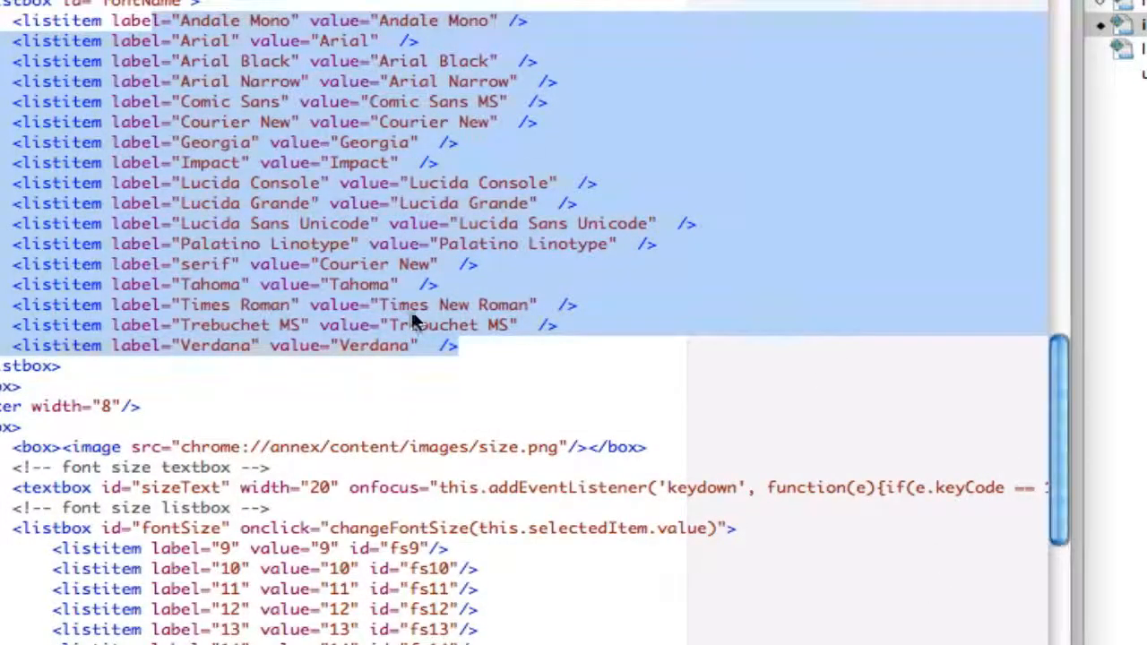
pyautogui.scroll(-3)
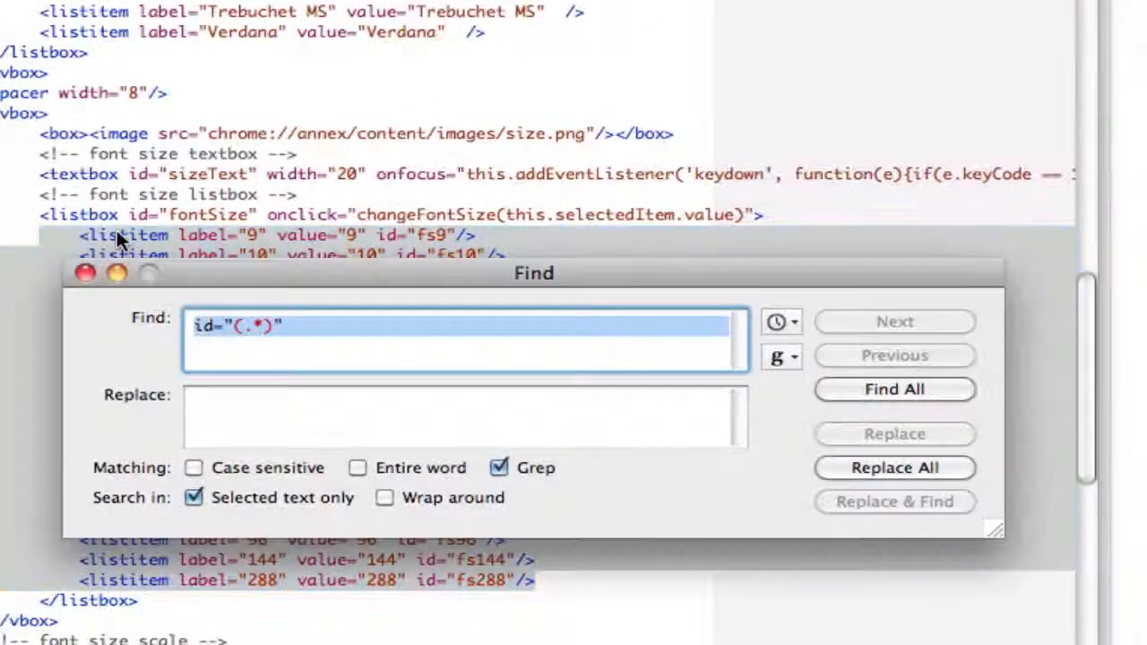
# Replace All with an empty replacement to delete every id attribute, then return to the document.
pyautogui.click(466, 416)
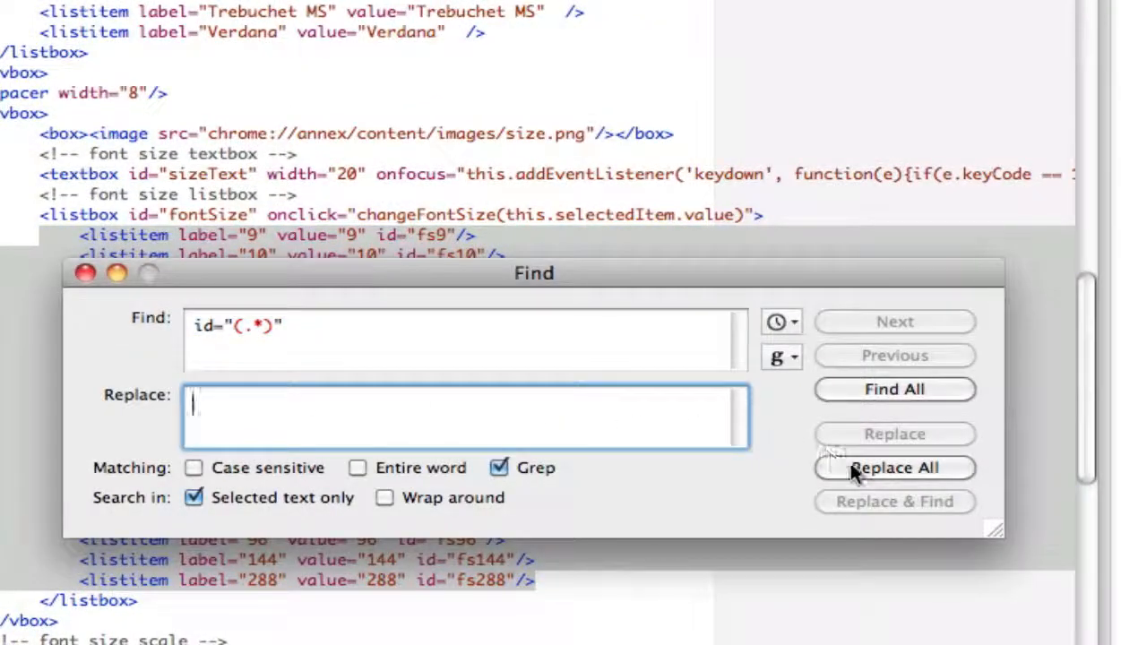
pyautogui.click(893, 466)
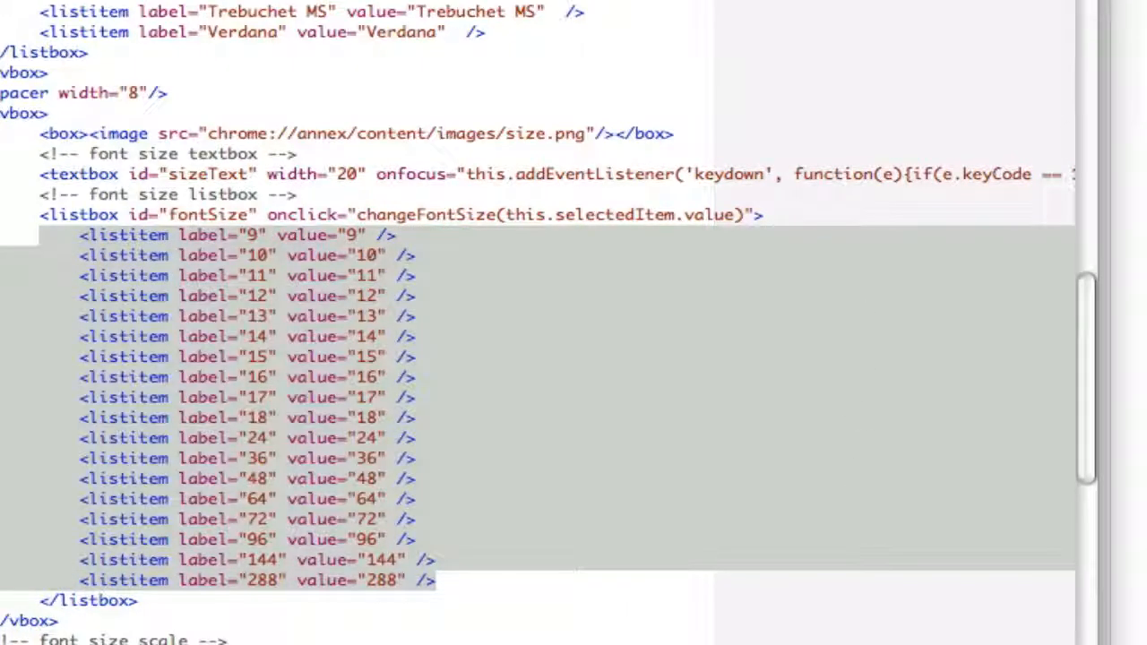
pyautogui.click(619, 319)
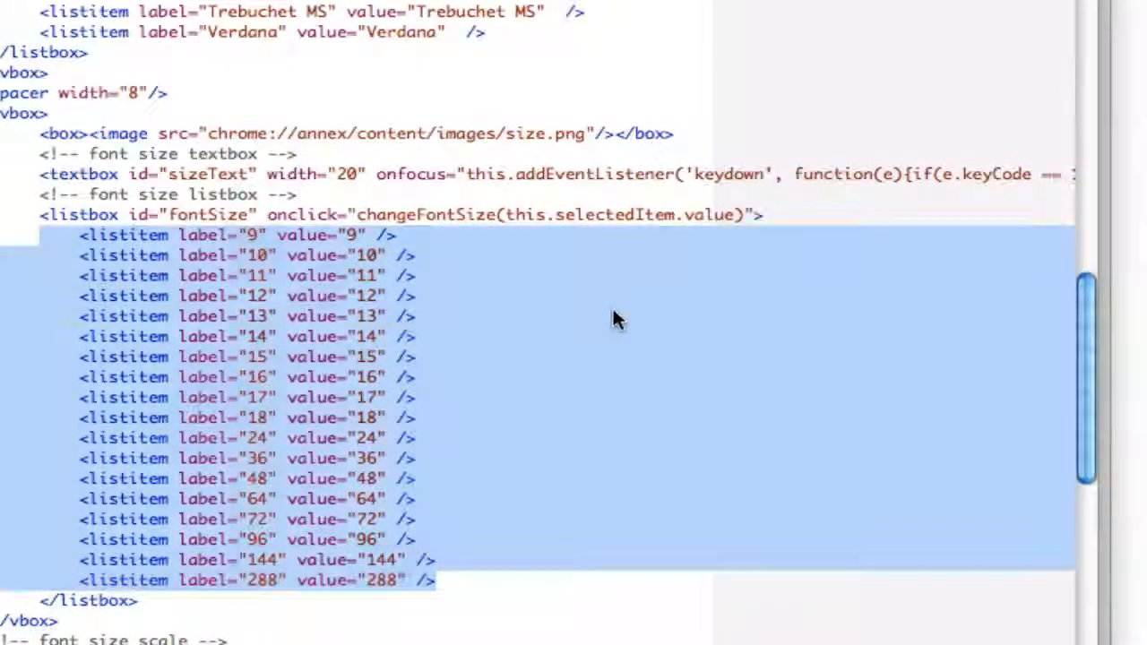
pyautogui.click(613, 316)
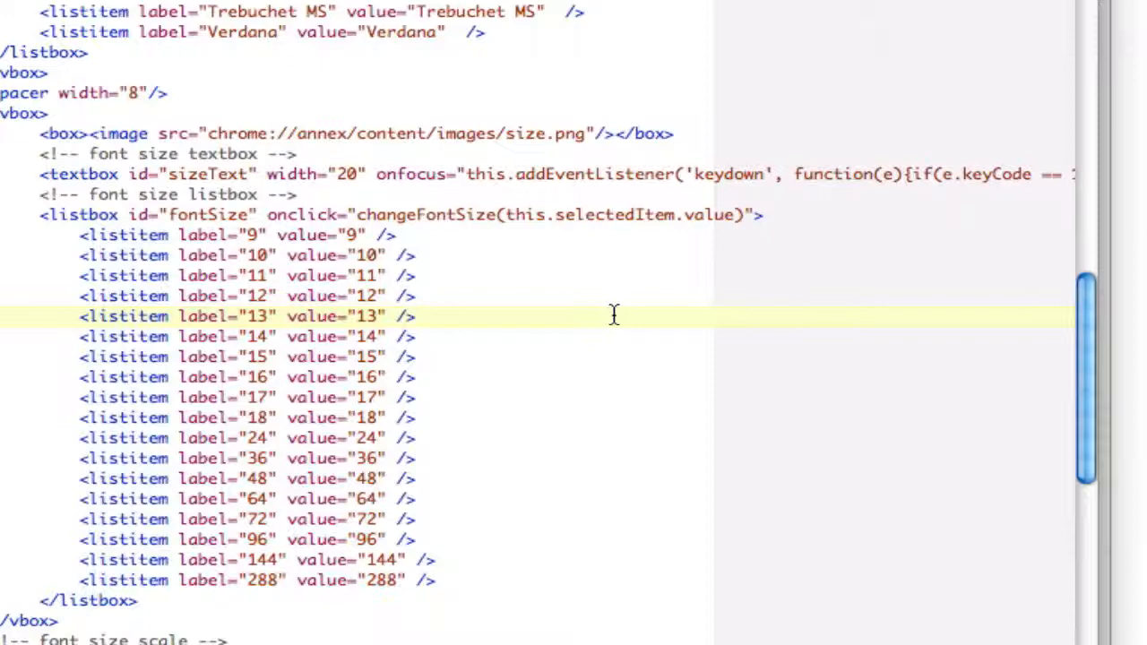
pyautogui.click(412, 316)
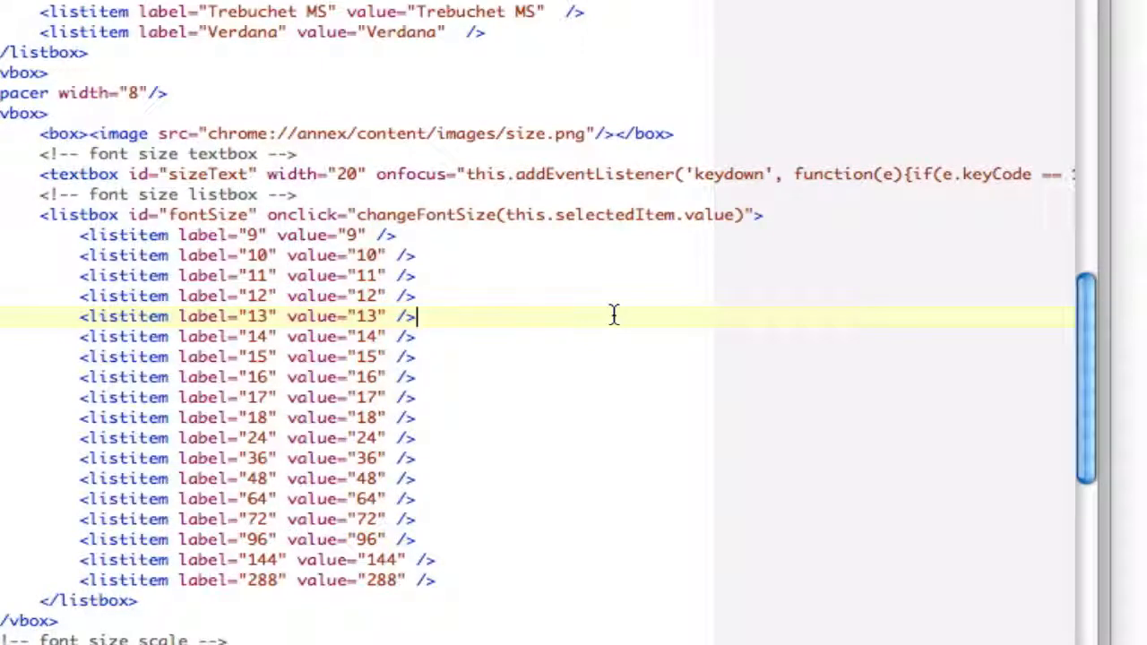